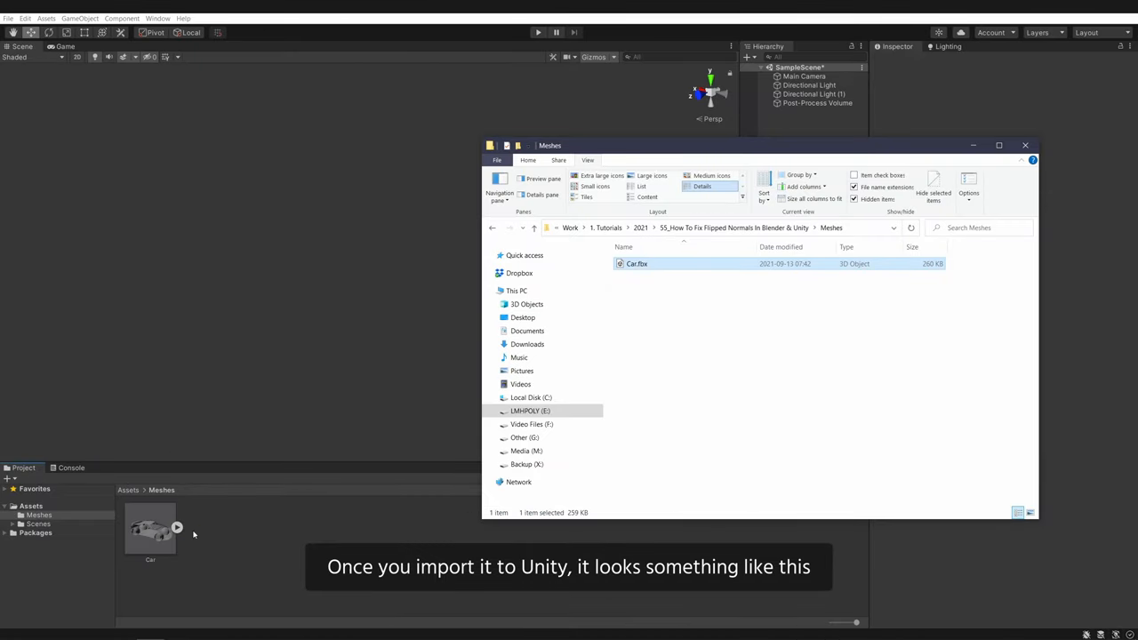
Switch from the imported Car asset in Unity to the car model in Blender
click(150, 529)
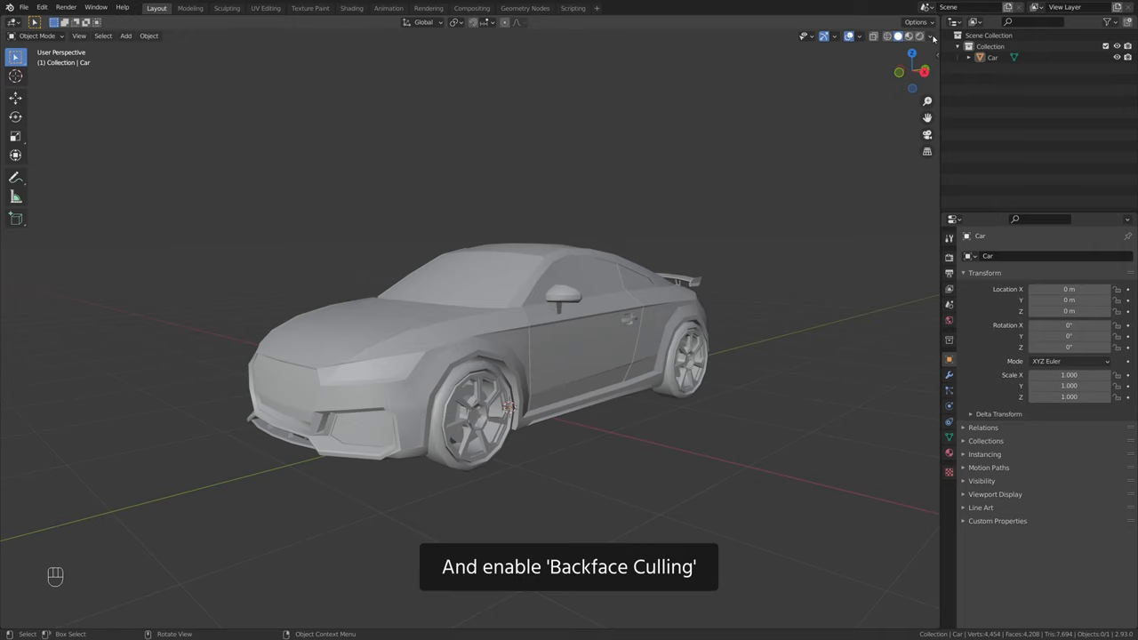
Enable Backface Culling in viewport shading, orbit to inspect the holes, and select the car
click(931, 35)
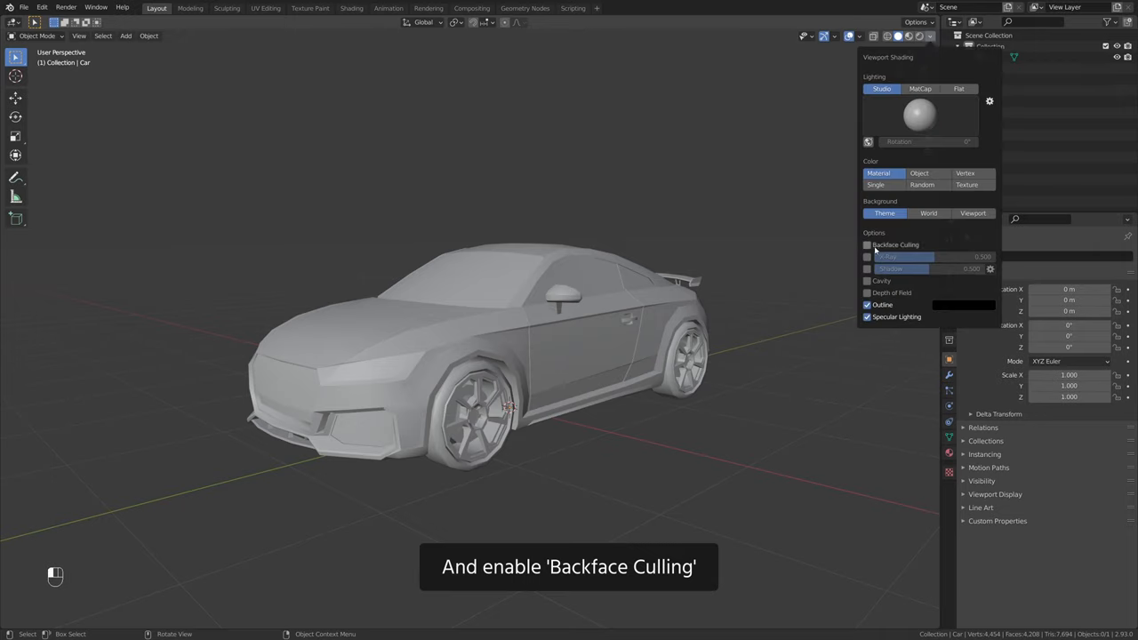
click(867, 244)
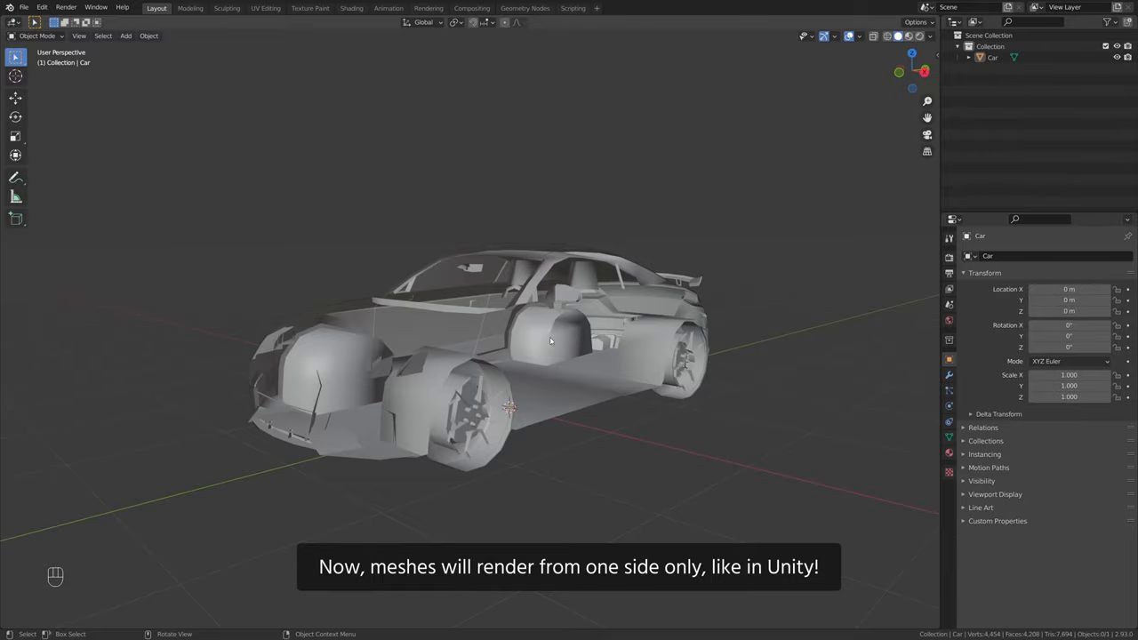
drag(551, 347, 578, 347)
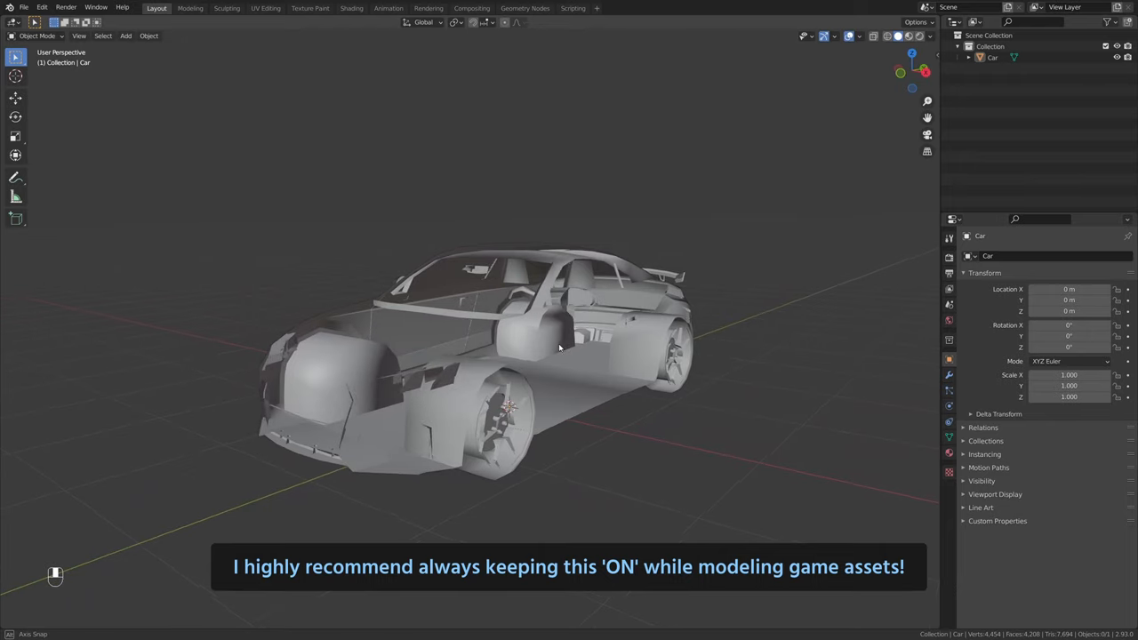
drag(560, 347, 707, 385)
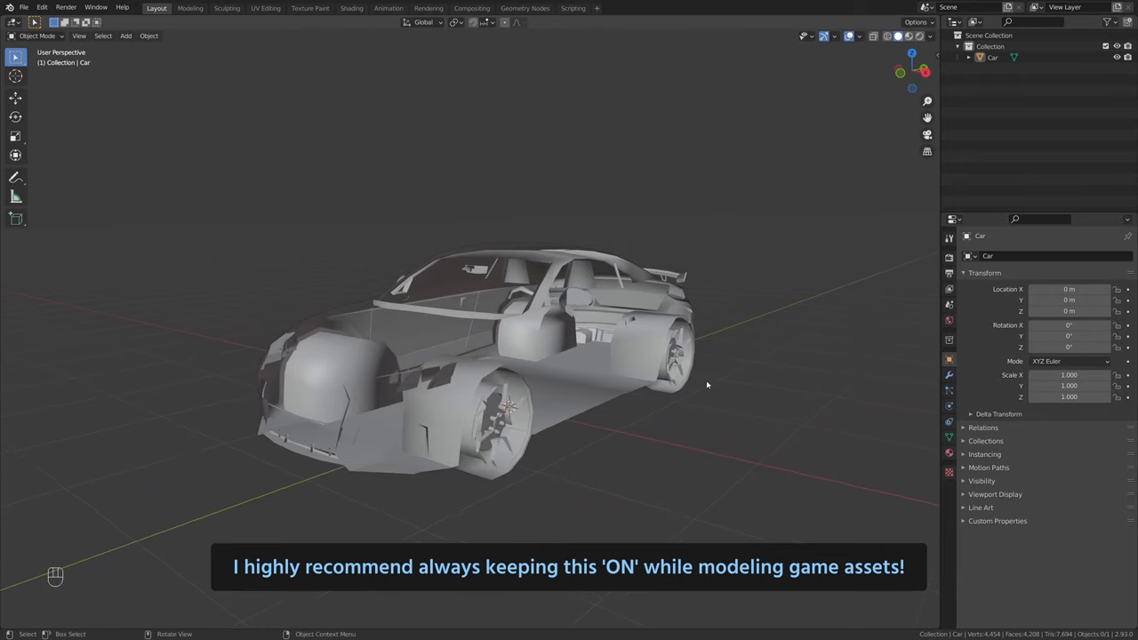
click(578, 338)
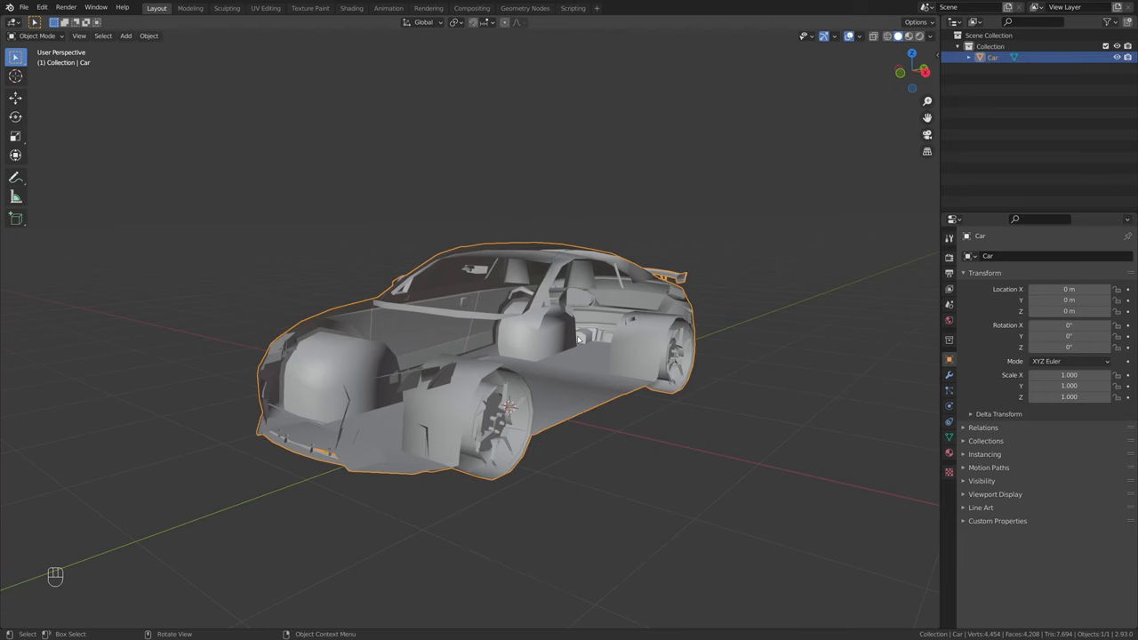
Enter Edit Mode on the car, select all geometry, and recalculate normals with Shift+N
key(Tab)
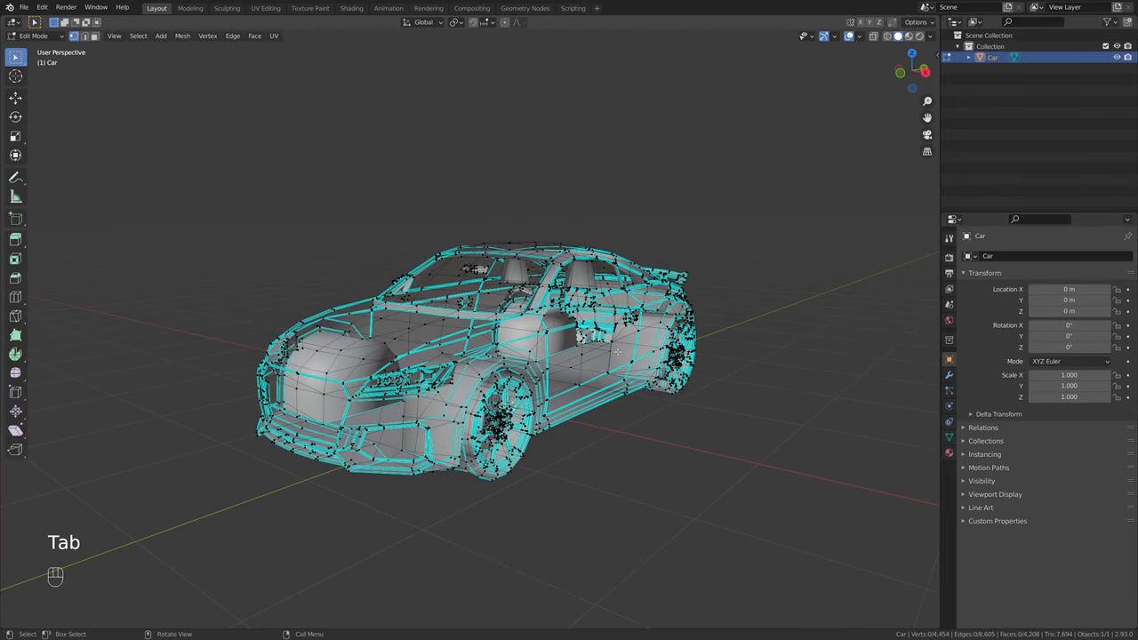
key(a)
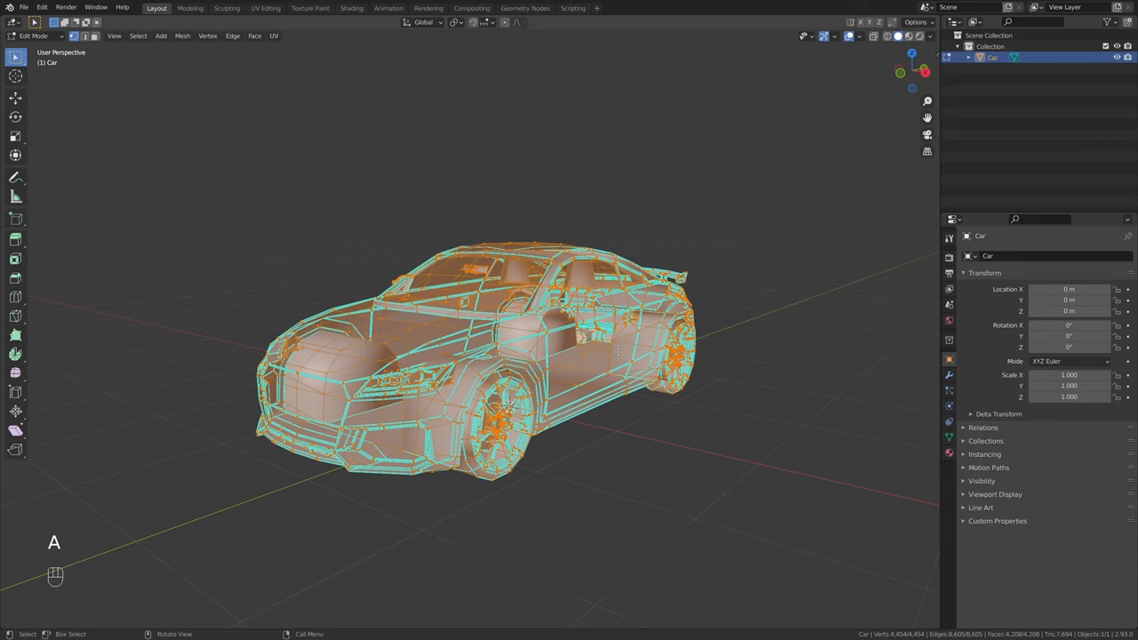
key(shift+n)
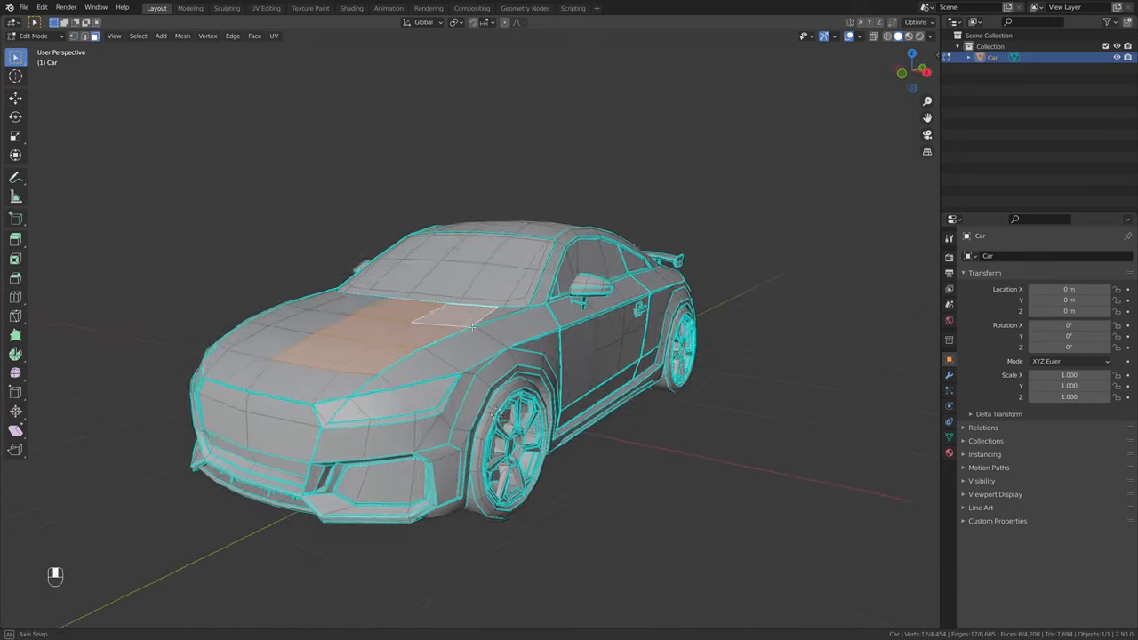
Flip hood normals inward as a demo, recalculate all normals outward, and return to Object Mode
key(shift+n)
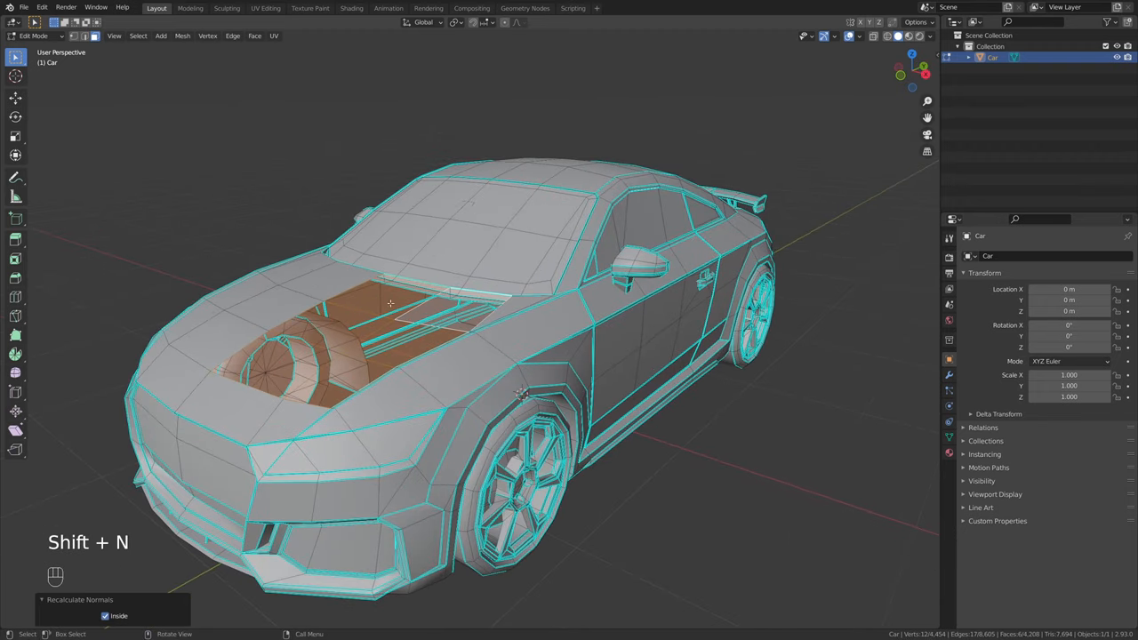
key(a)
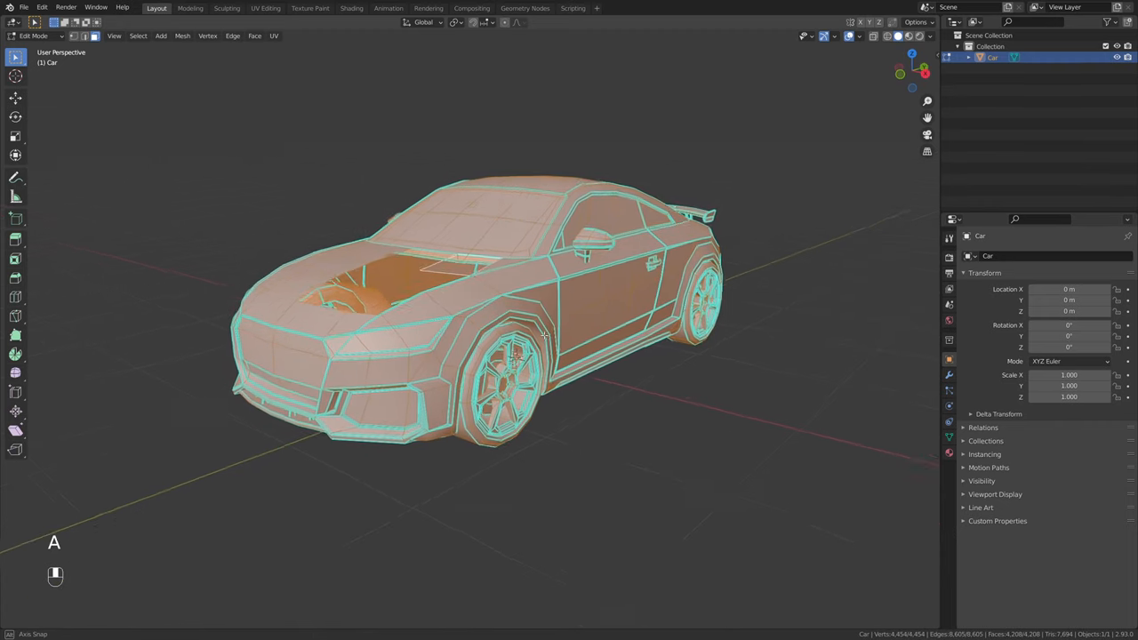
key(shift+n)
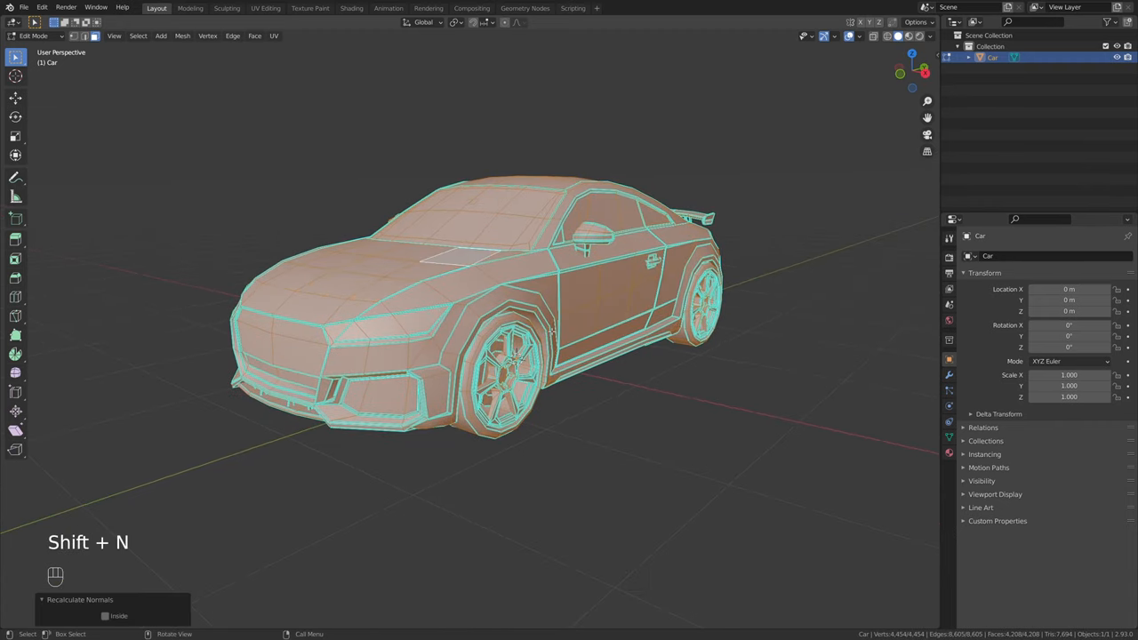
key(Tab)
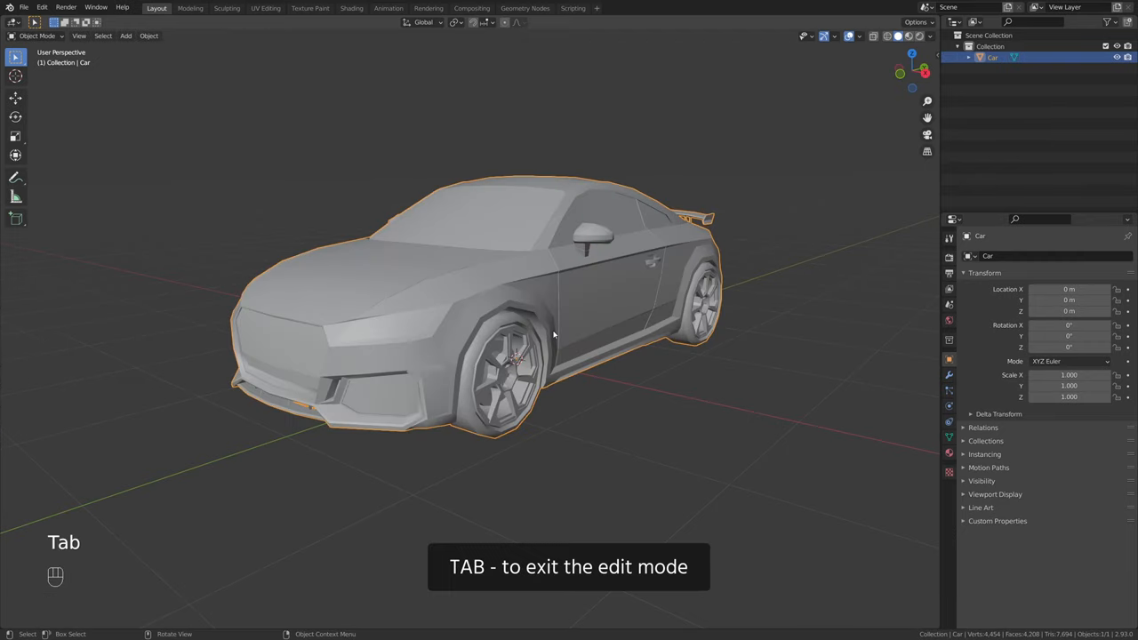